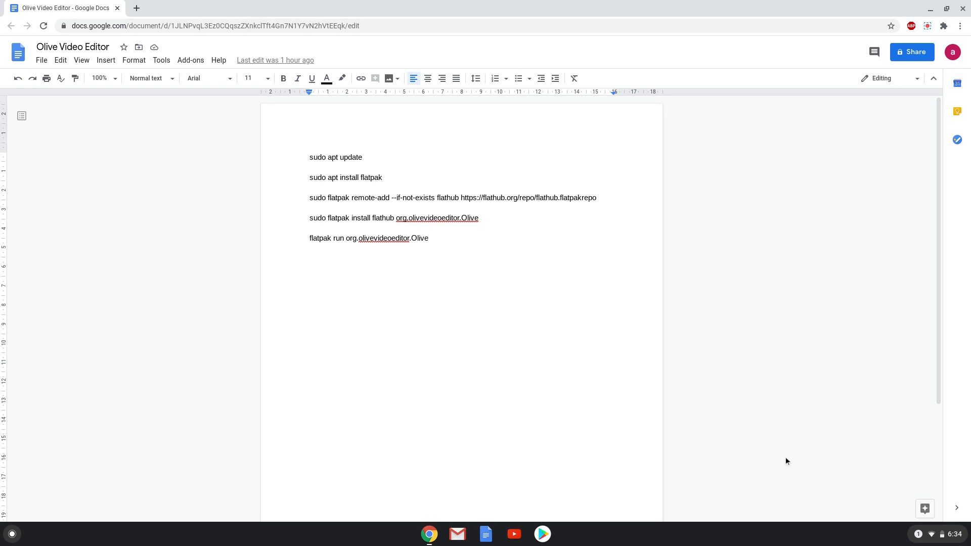
- Turn on Linux (Beta) from Chrome OS Settings and start its installation
{"action": "key", "text": "Enter"}
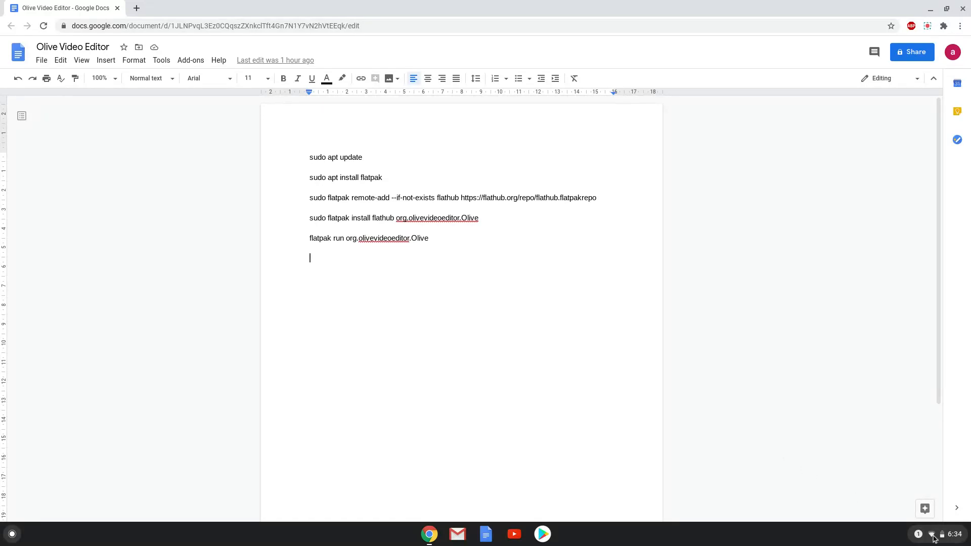
{"action": "left_click", "coordinate": [938, 534]}
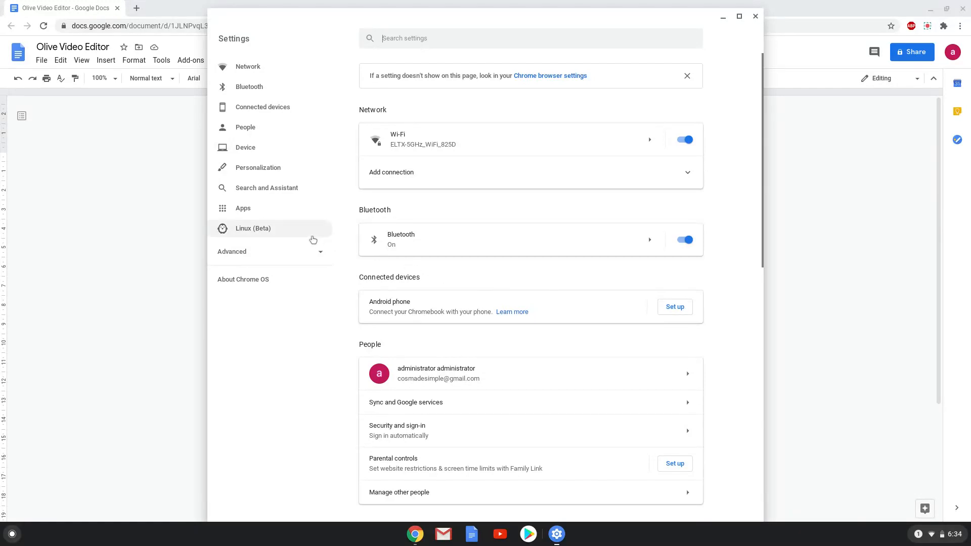
{"action": "left_click", "coordinate": [252, 229]}
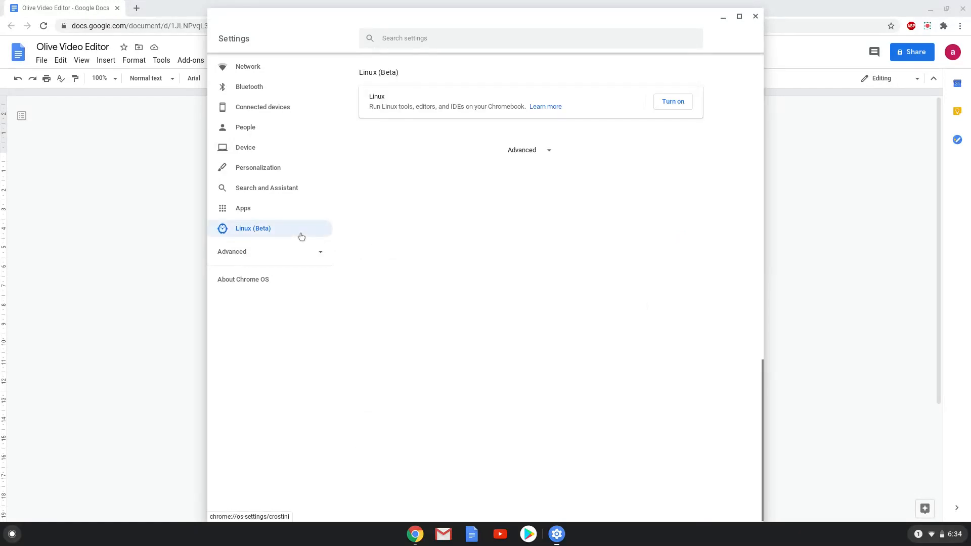
{"action": "mouse_move", "coordinate": [581, 134]}
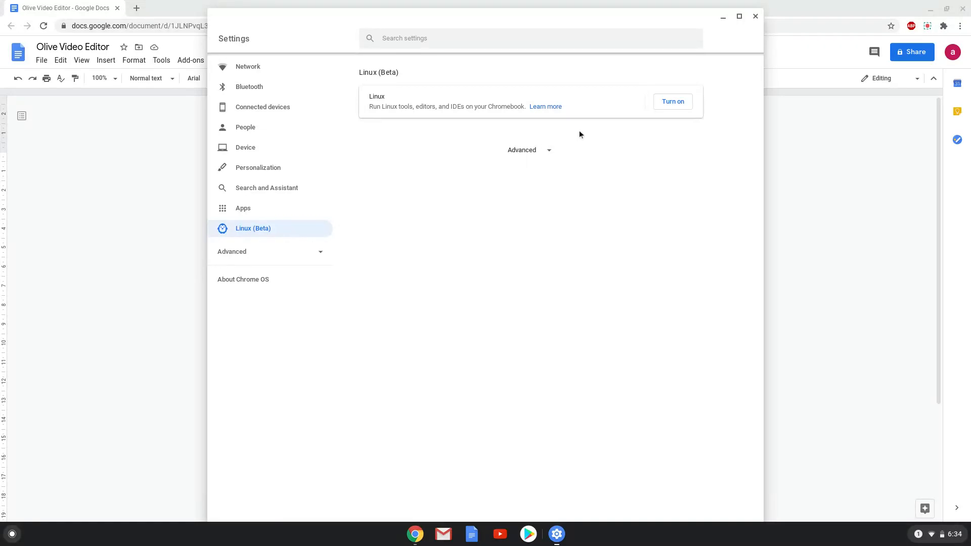
{"action": "left_click", "coordinate": [674, 102]}
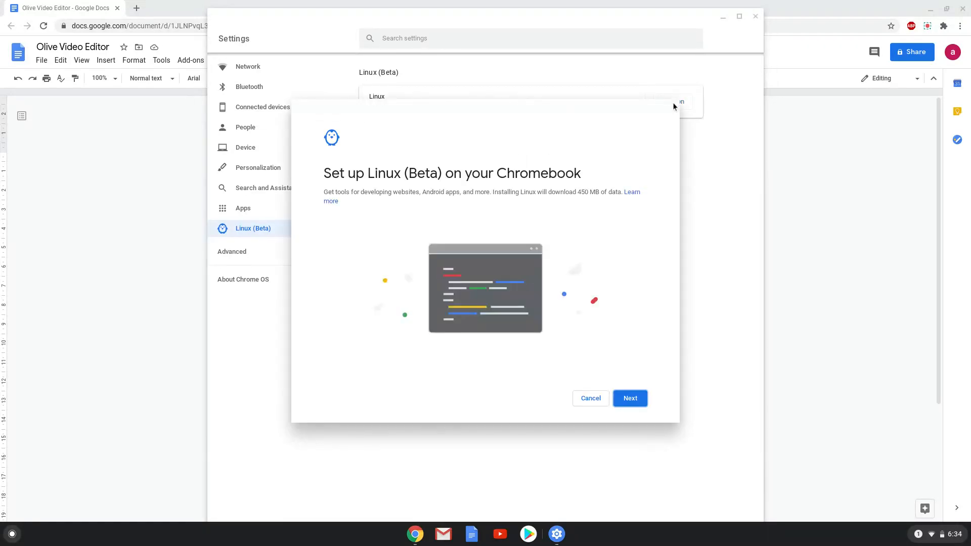
{"action": "mouse_move", "coordinate": [637, 373]}
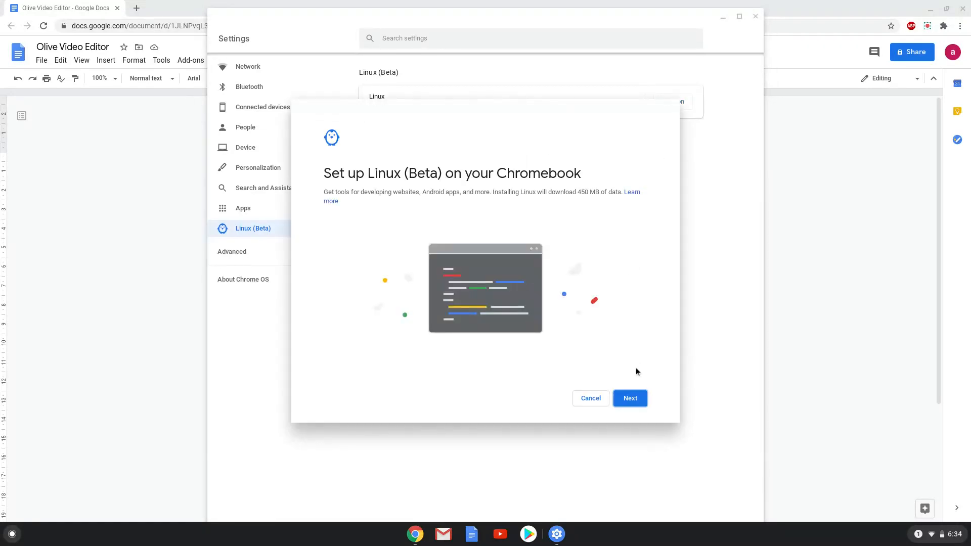
{"action": "left_click", "coordinate": [630, 398]}
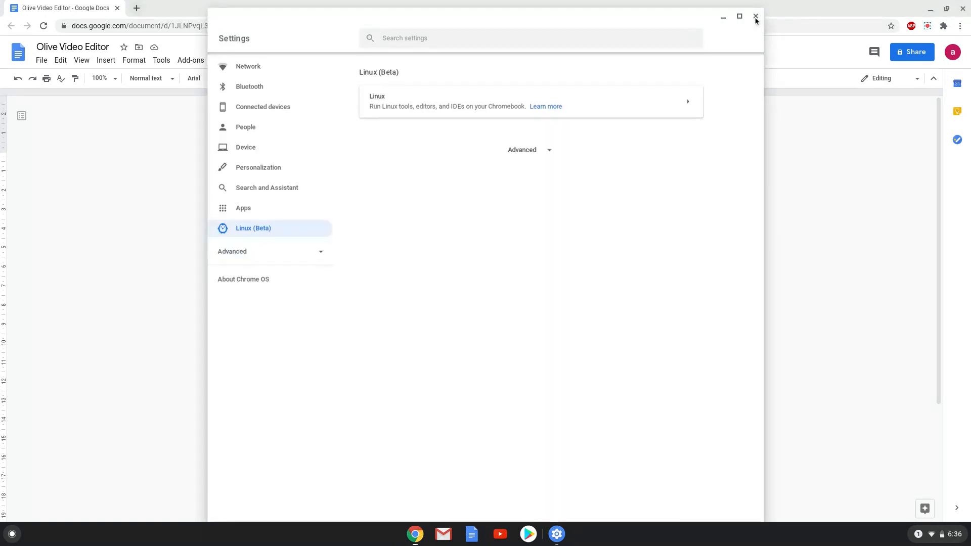
- Close Settings and copy the sudo apt update line from the Google Docs notes
{"action": "left_click", "coordinate": [755, 16]}
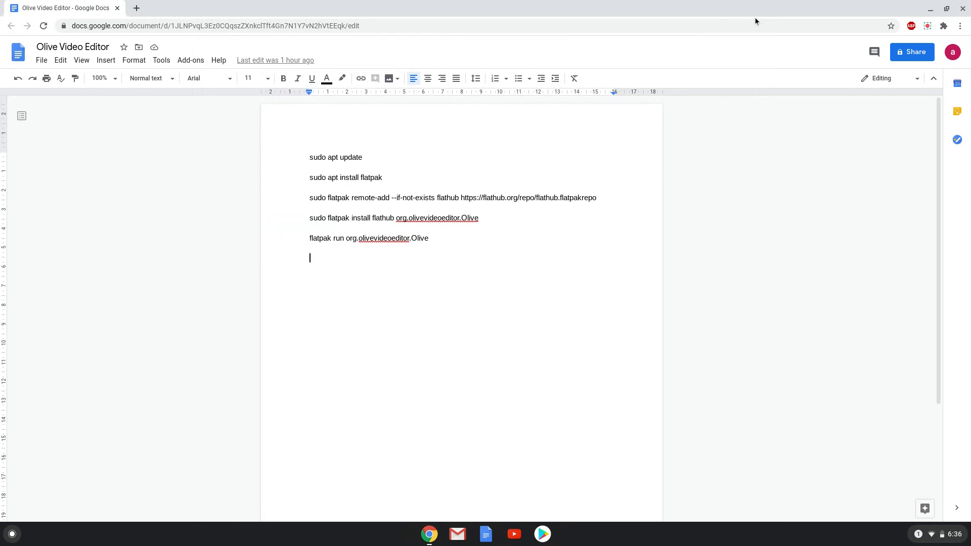
{"action": "mouse_move", "coordinate": [348, 149]}
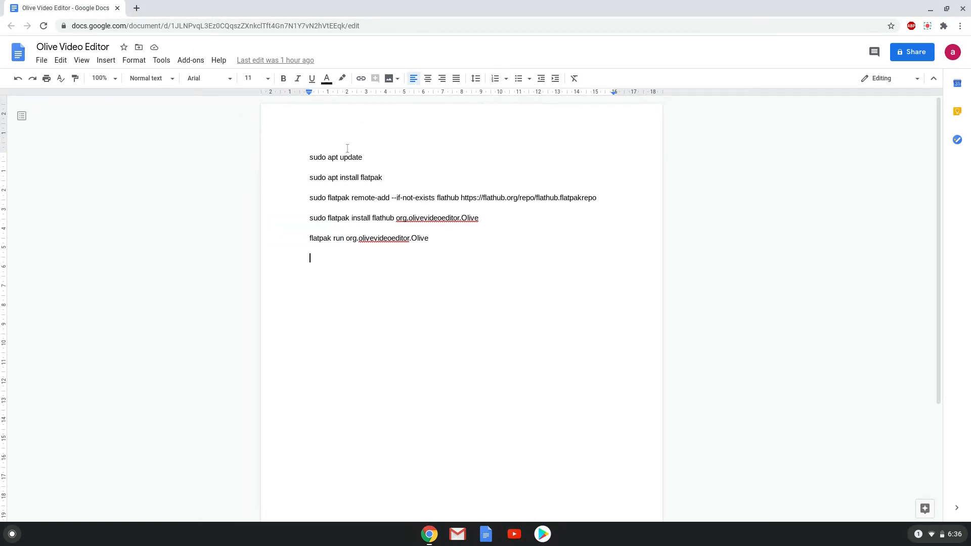
{"action": "triple_click", "coordinate": [336, 157]}
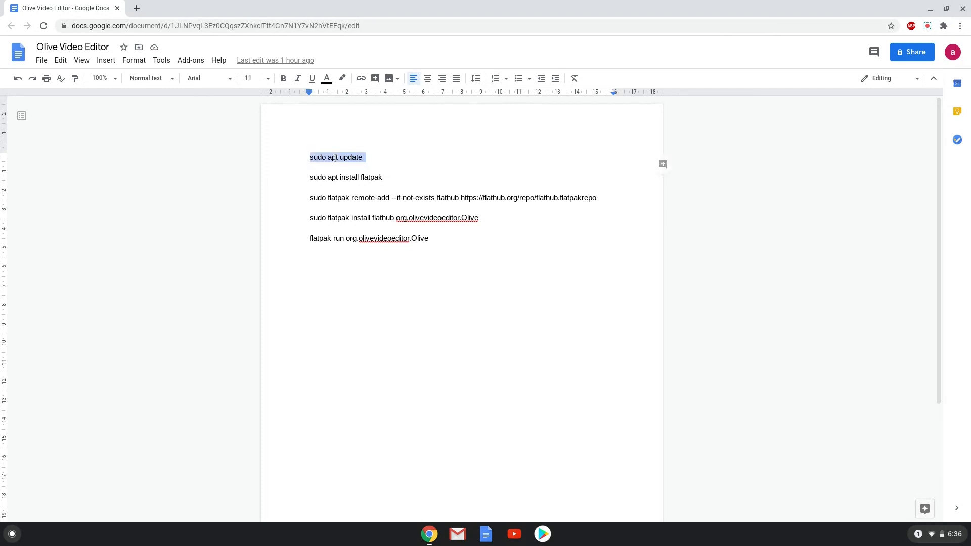
{"action": "right_click", "coordinate": [335, 157]}
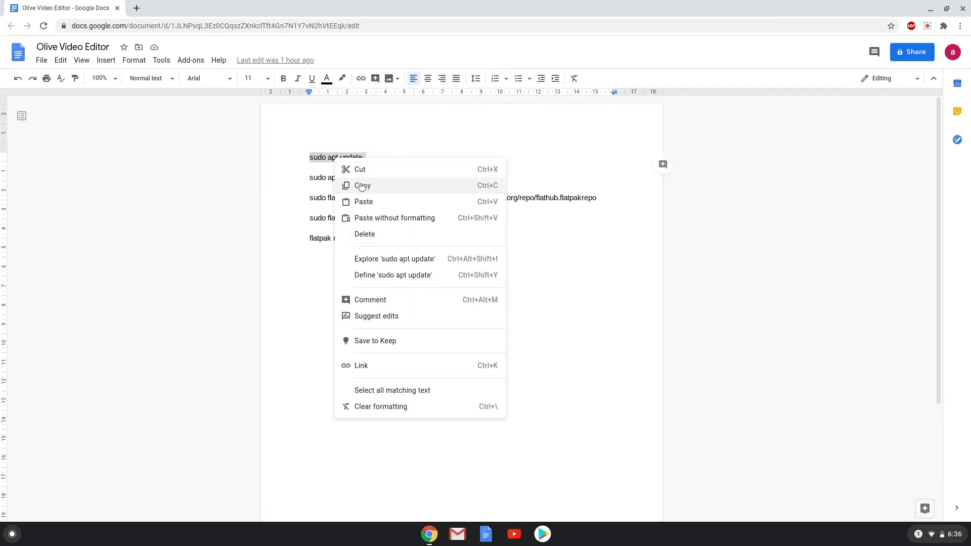
{"action": "left_click", "coordinate": [362, 186]}
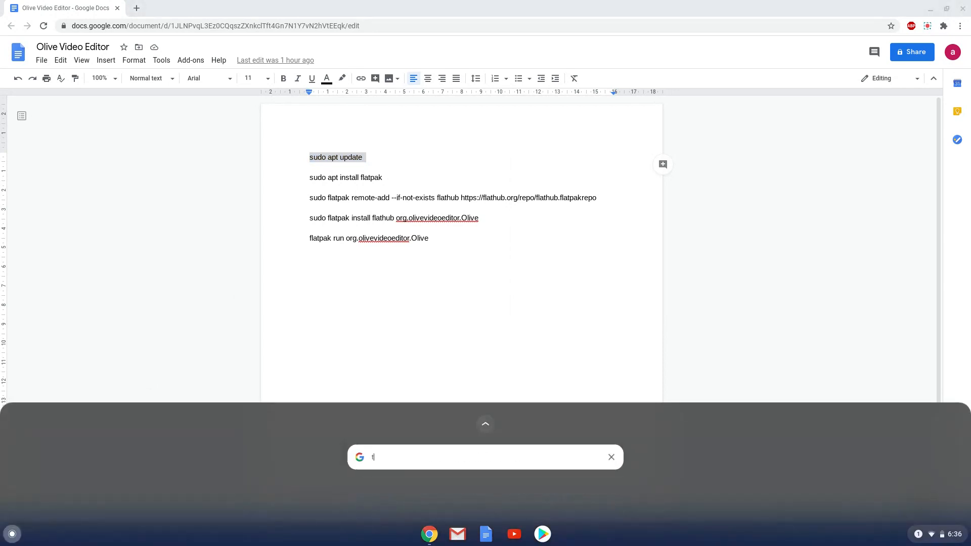
- Find and launch the Terminal app from the launcher search
{"action": "type", "text": "terminal"}
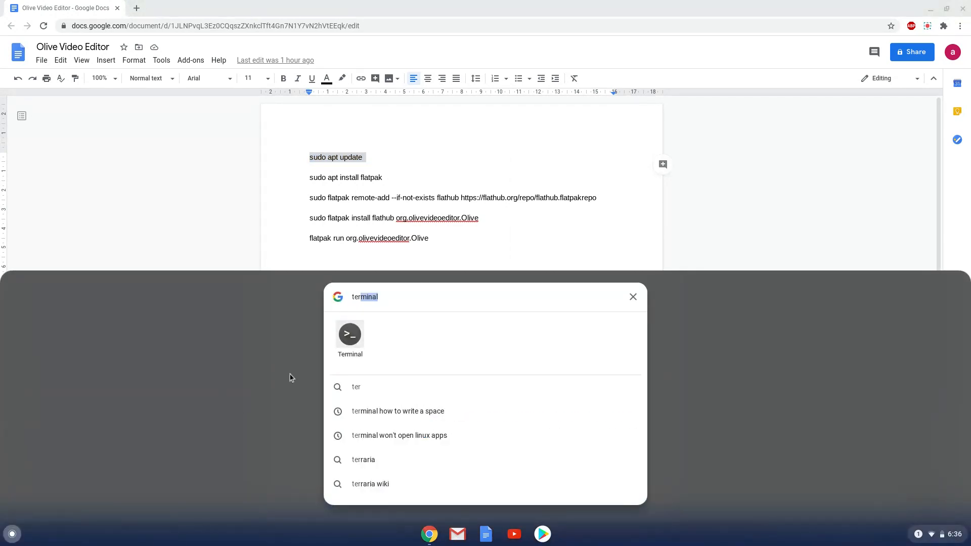
{"action": "left_click", "coordinate": [632, 297]}
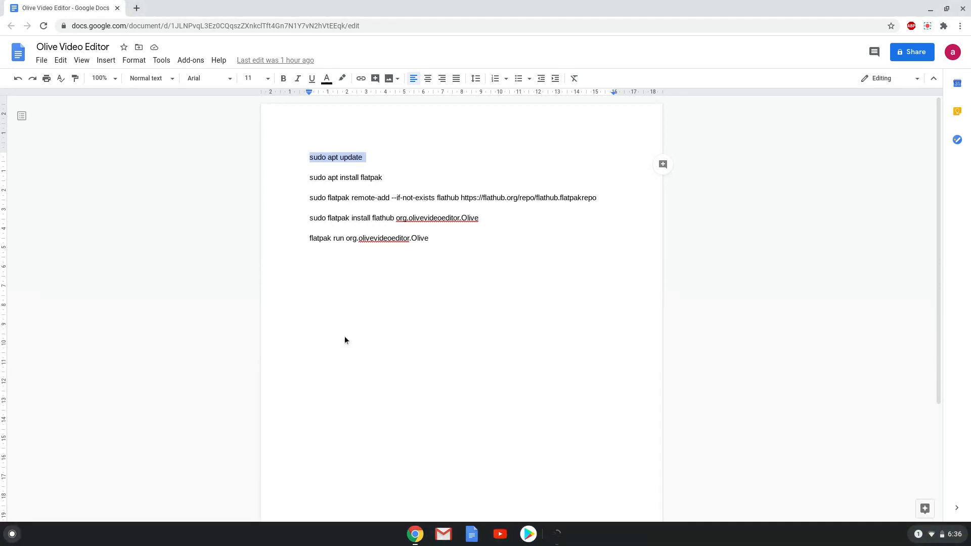
- Run sudo apt update in Terminal to refresh the package lists
{"action": "left_click", "coordinate": [556, 534]}
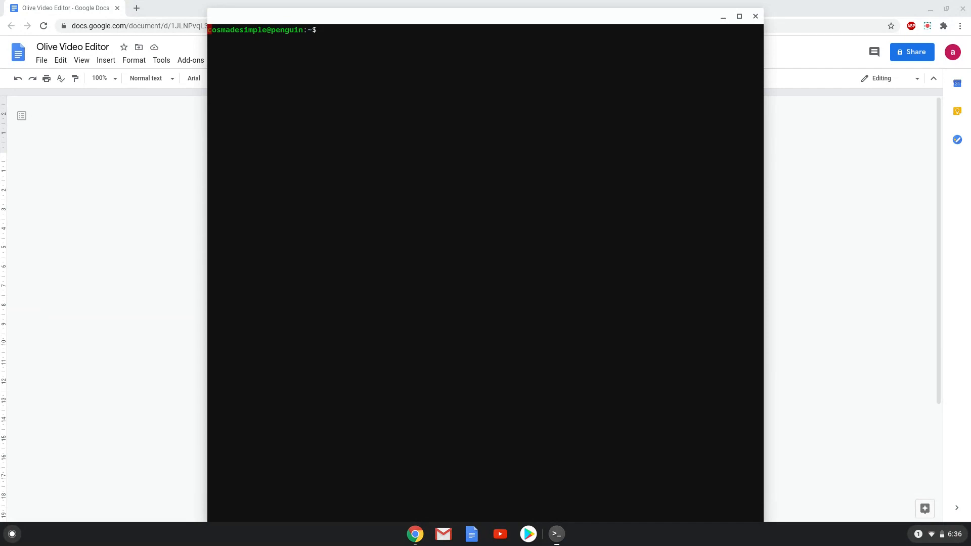
{"action": "type", "text": "sudo apt update"}
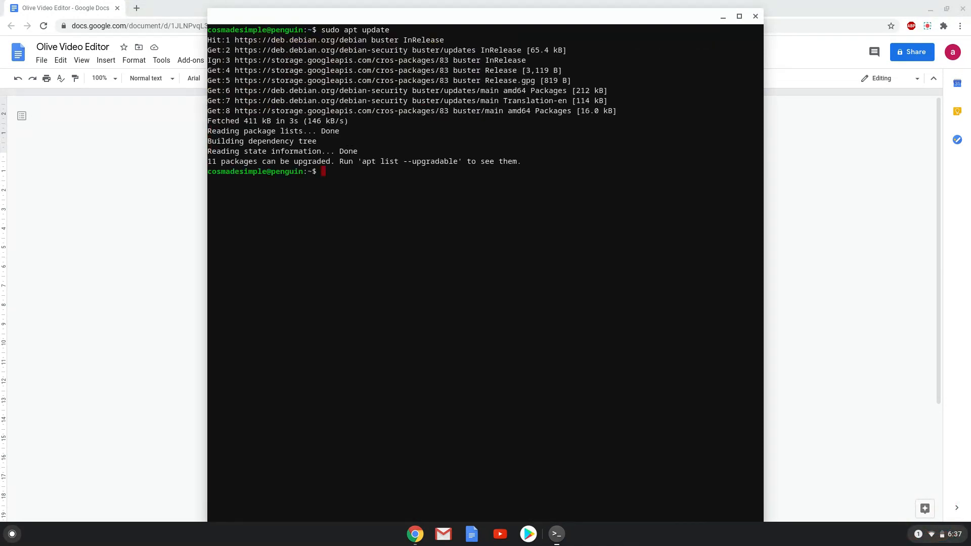
{"action": "mouse_move", "coordinate": [121, 425]}
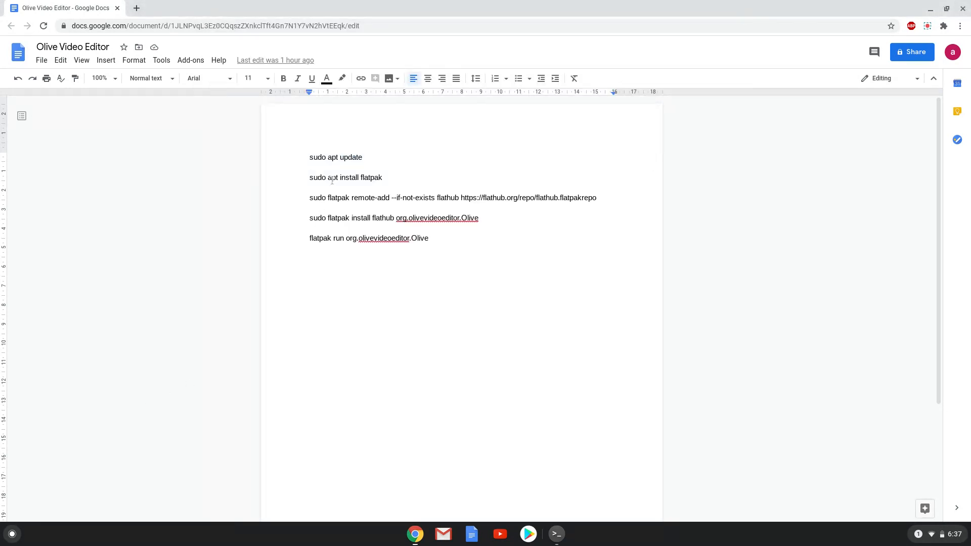
- Copy sudo apt install flatpak from Docs and run it in Terminal, confirming with Y
{"action": "triple_click", "coordinate": [346, 177]}
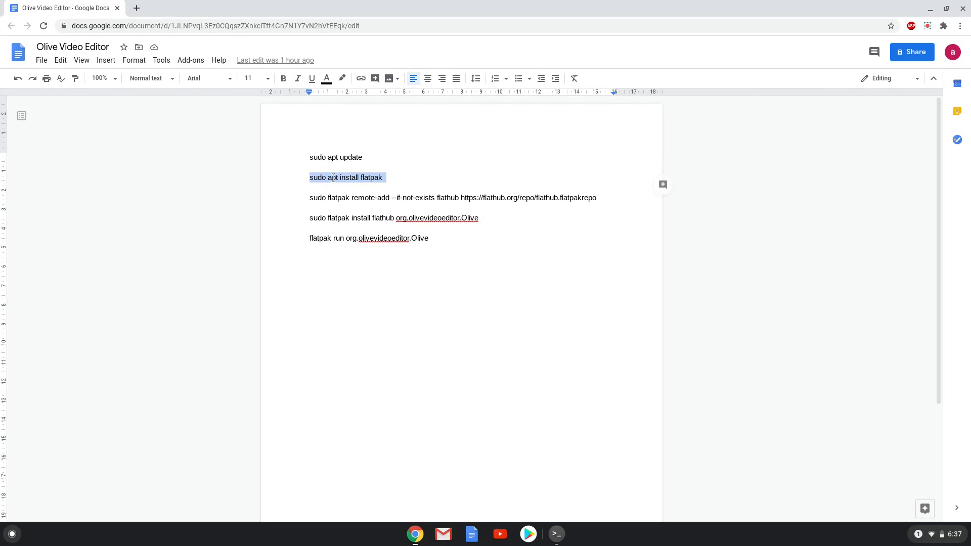
{"action": "right_click", "coordinate": [331, 177]}
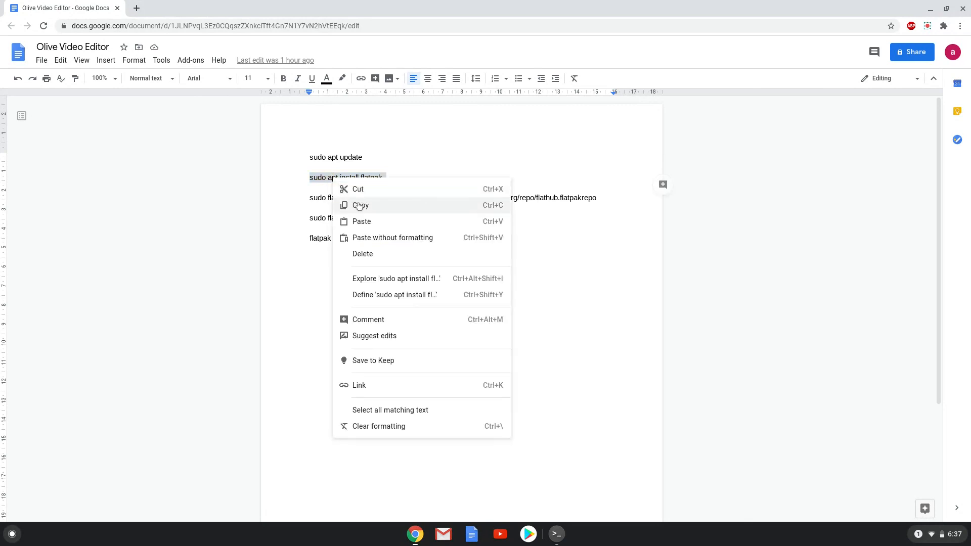
{"action": "left_click", "coordinate": [360, 205]}
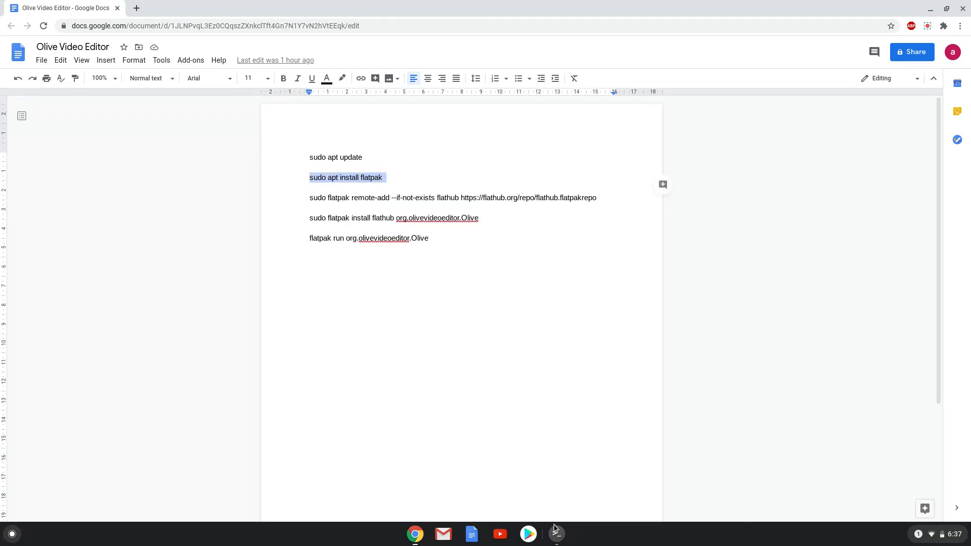
{"action": "left_click", "coordinate": [556, 534]}
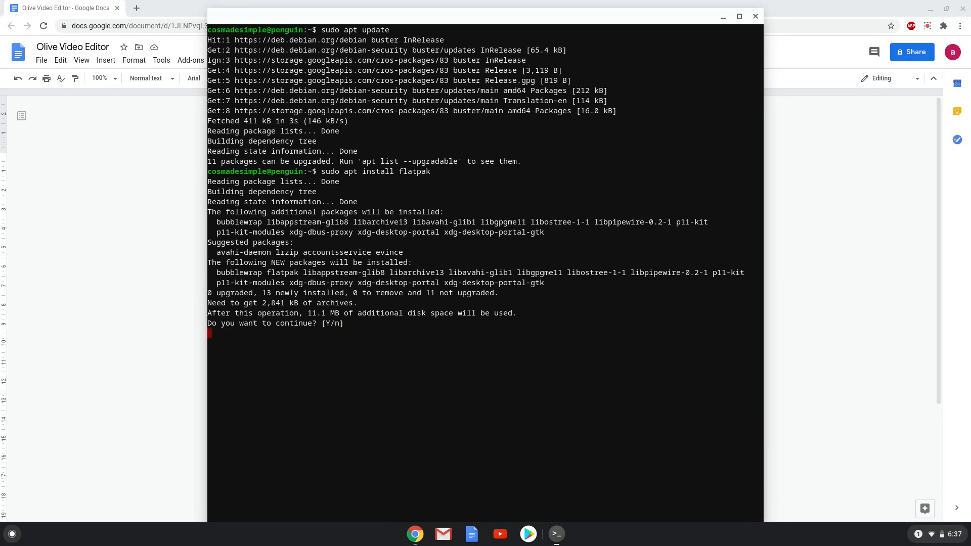
{"action": "type", "text": "Y"}
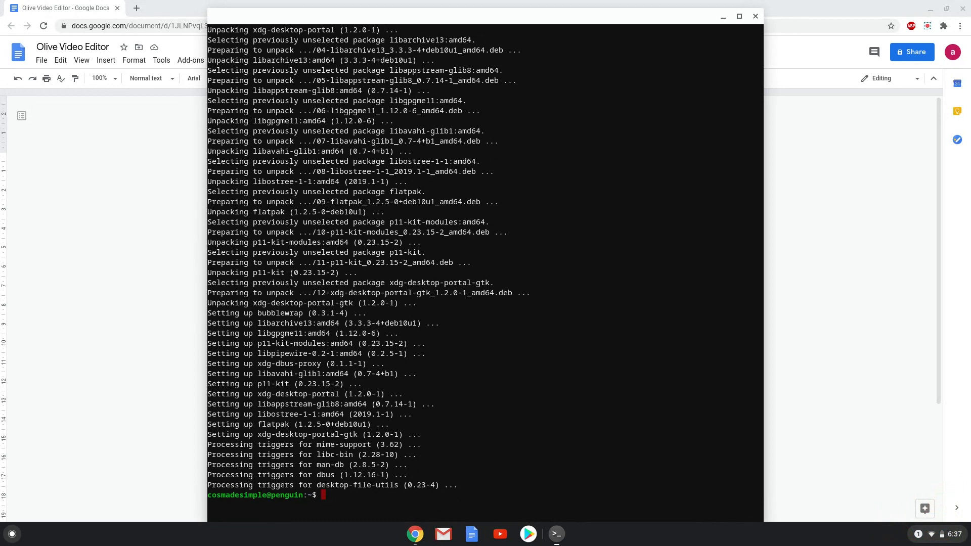
{"action": "mouse_move", "coordinate": [92, 180]}
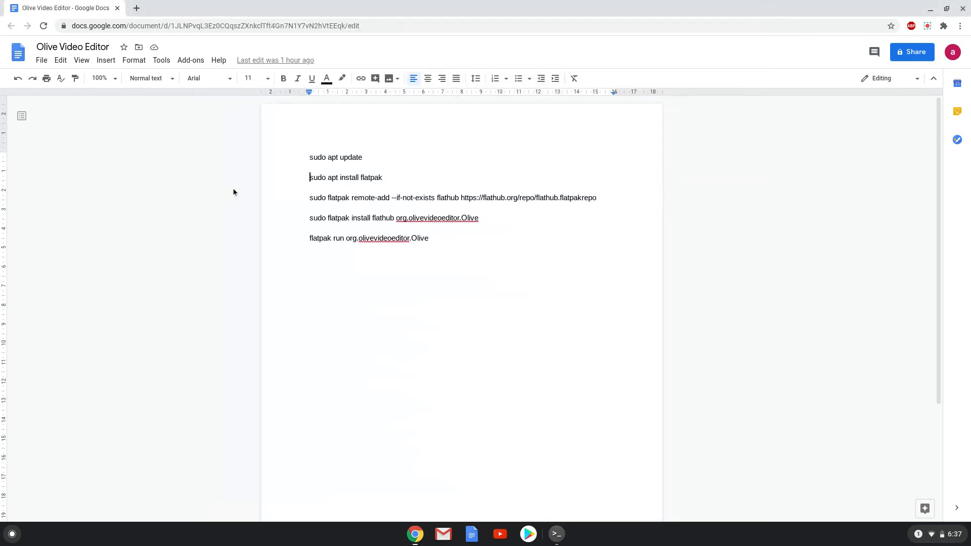
- Copy the flatpak remote-add flathub command from Docs and bring up Terminal for it
{"action": "triple_click", "coordinate": [453, 198]}
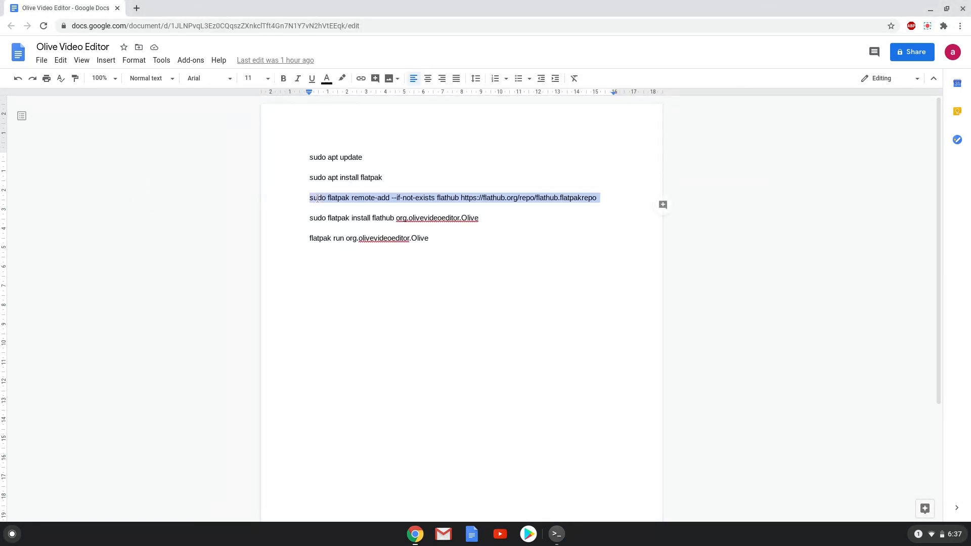
{"action": "right_click", "coordinate": [421, 199]}
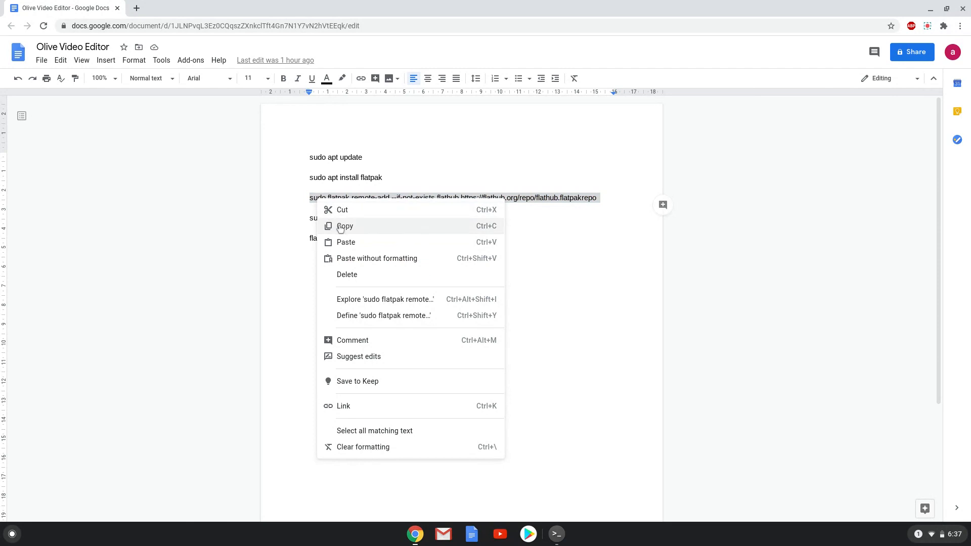
{"action": "left_click", "coordinate": [345, 226]}
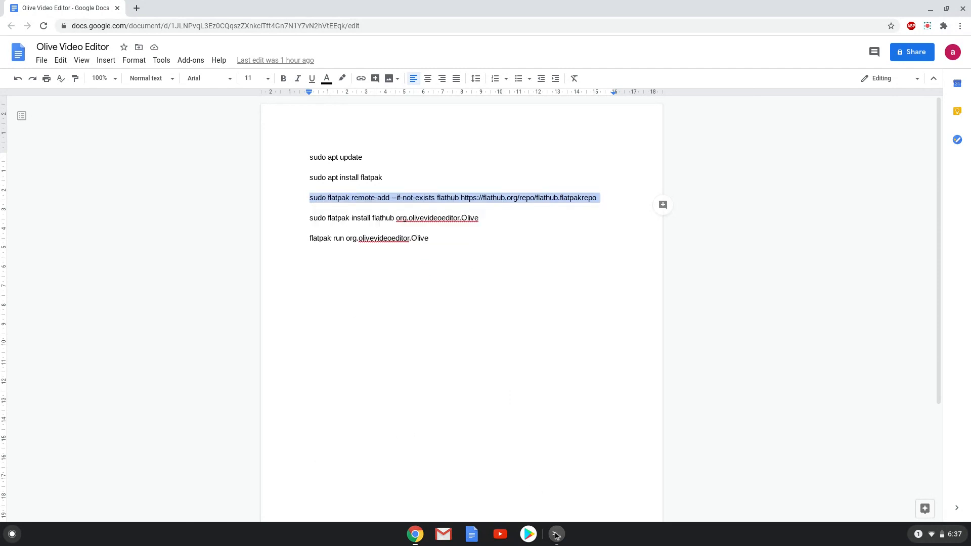
{"action": "left_click", "coordinate": [556, 534]}
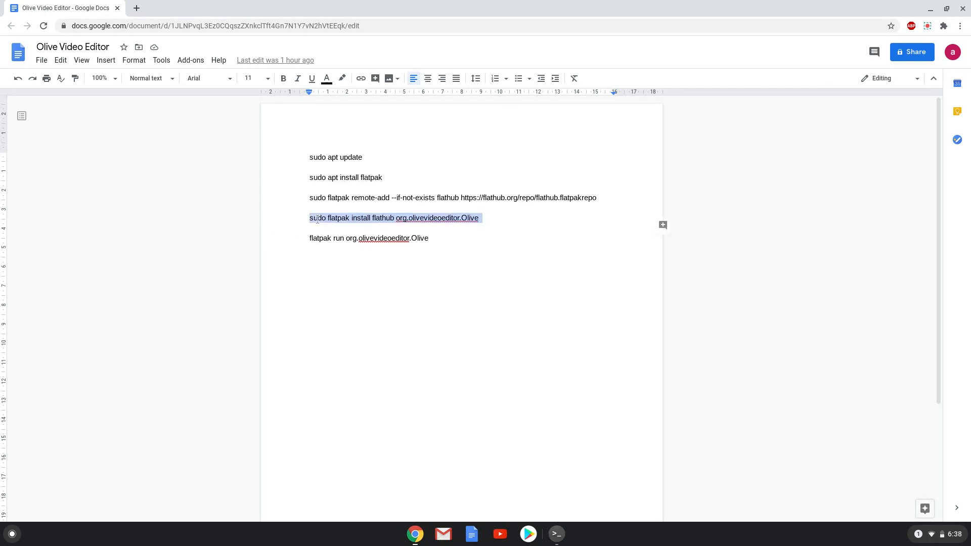
- Install org.olivevideoeditor.Olive from Flathub, answering y to the runtime and install prompts
{"action": "right_click", "coordinate": [395, 218]}
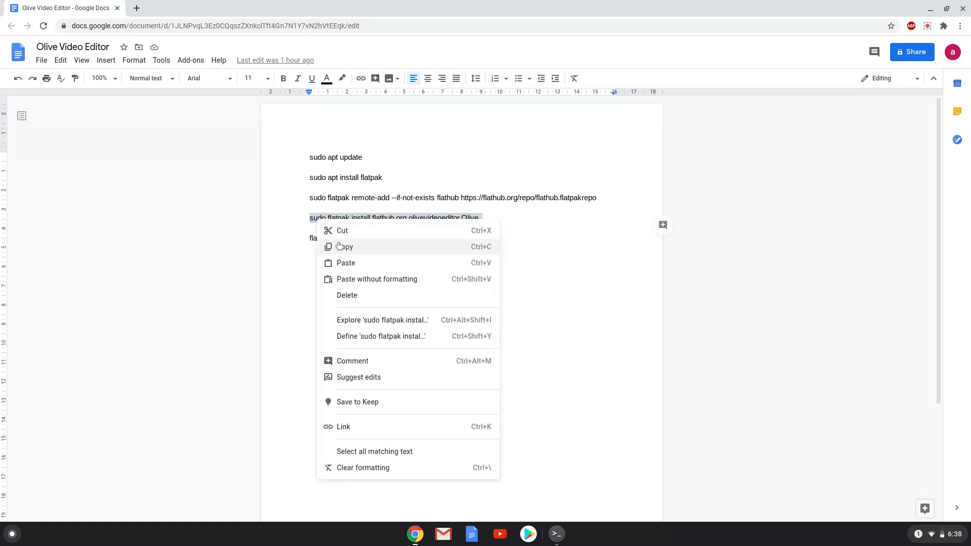
{"action": "left_click", "coordinate": [344, 247]}
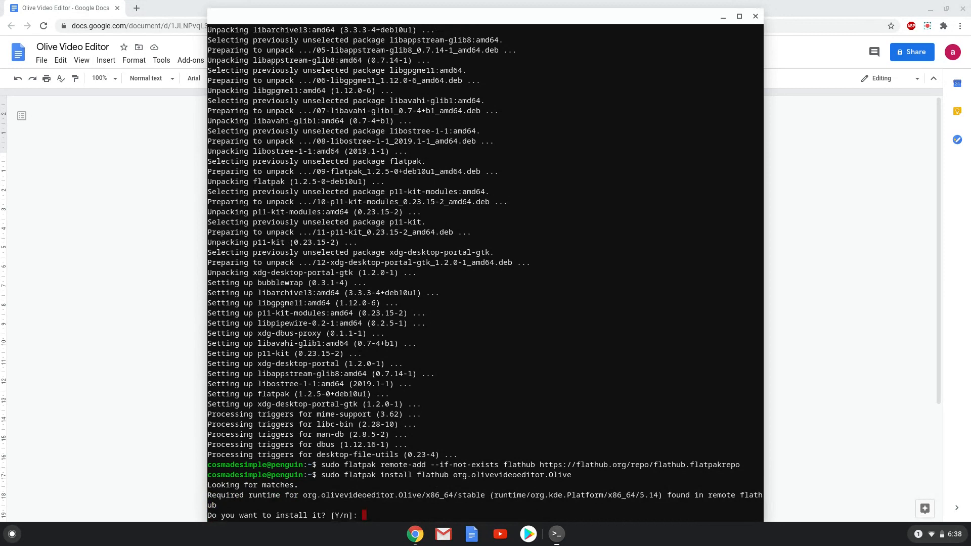
{"action": "type", "text": "Y"}
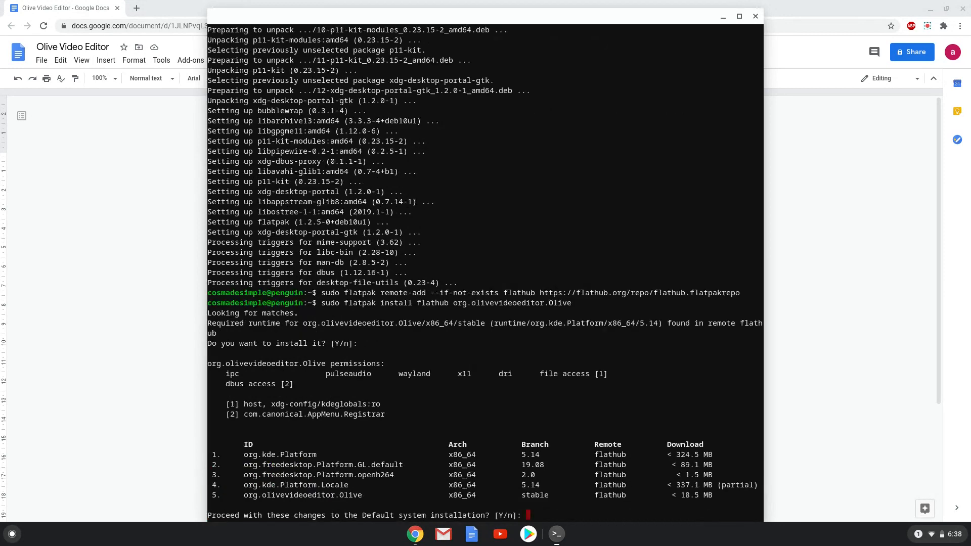
{"action": "type", "text": "y"}
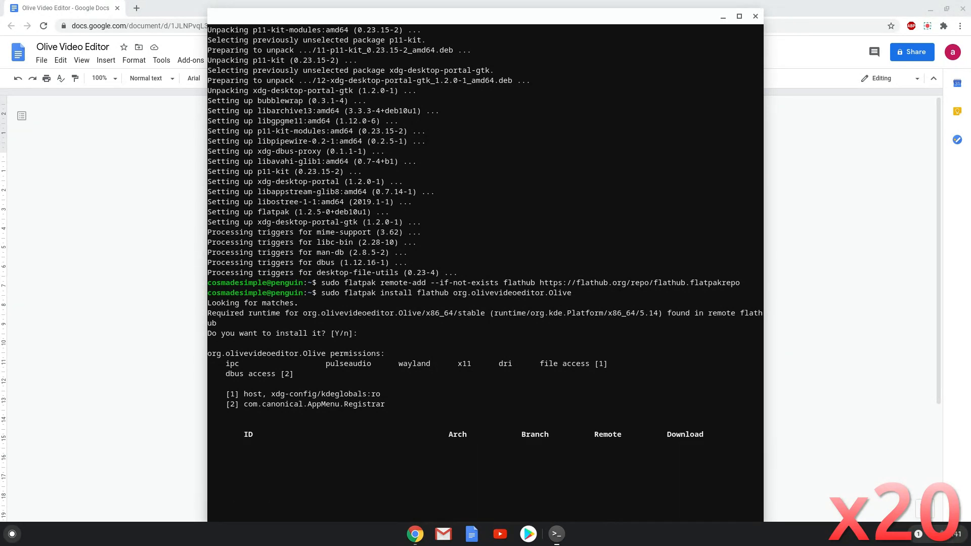
{"action": "type", "text": "y"}
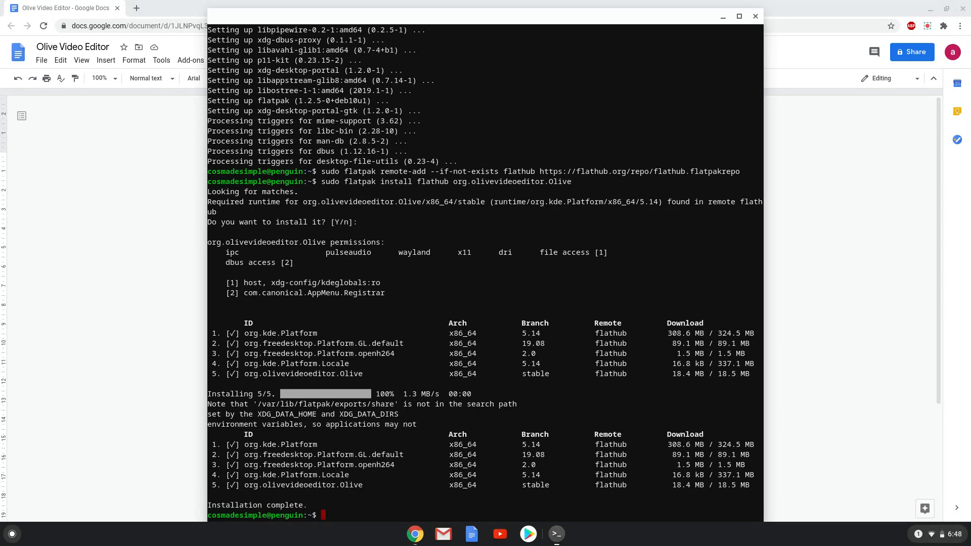
{"action": "mouse_move", "coordinate": [210, 331]}
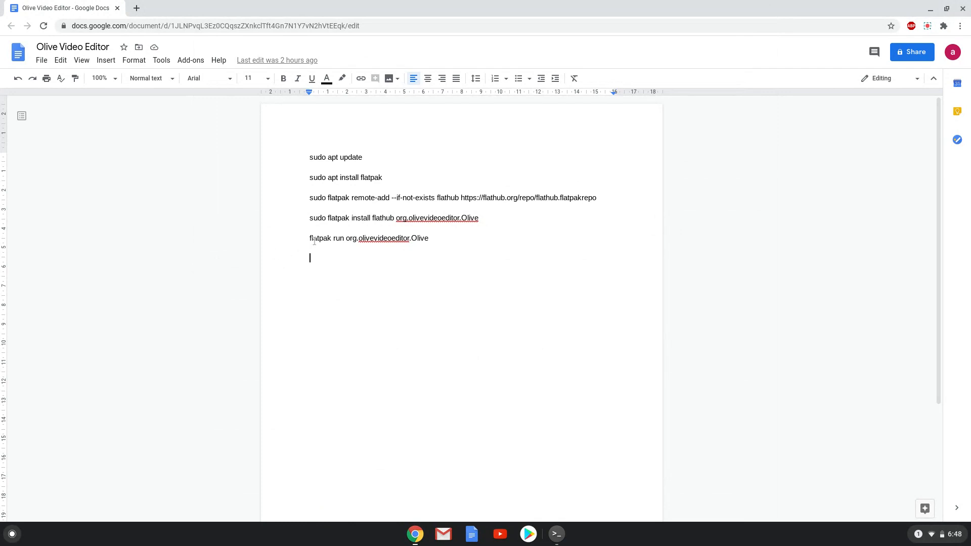
- Launch Olive with flatpak run org.olivevideoeditor.Olive and dismiss its welcome message
{"action": "triple_click", "coordinate": [368, 238]}
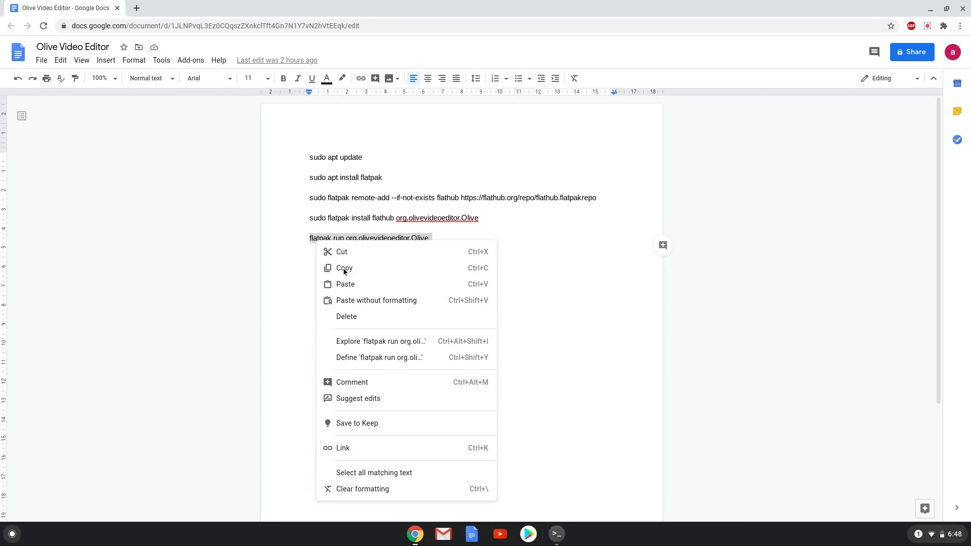
{"action": "left_click", "coordinate": [344, 268]}
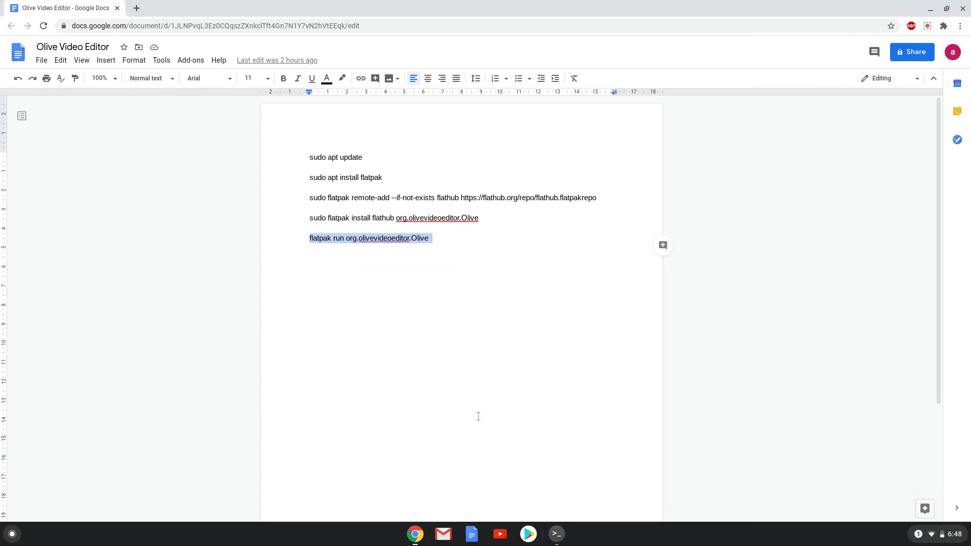
{"action": "left_click", "coordinate": [556, 534]}
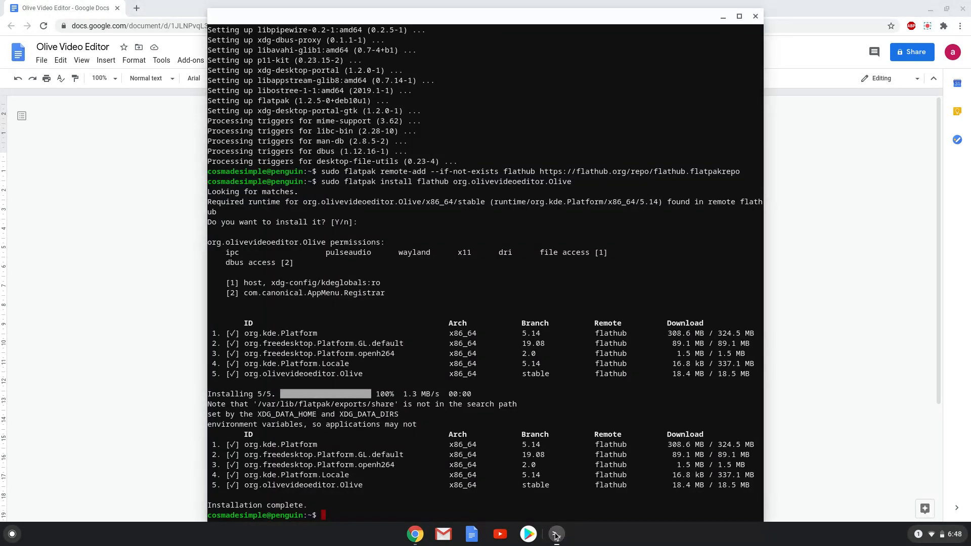
{"action": "type", "text": "flatpak run org.olivevideoeditor.Olive"}
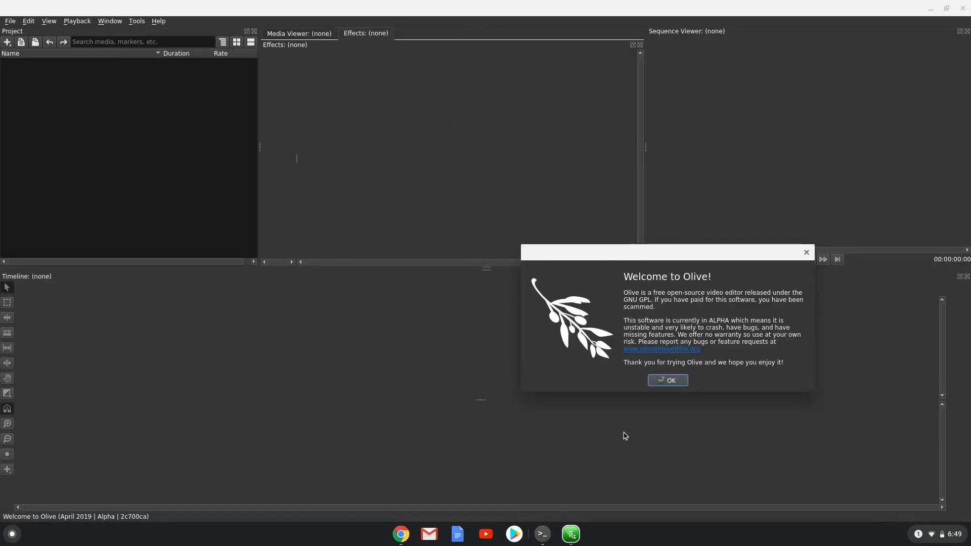
{"action": "left_click", "coordinate": [668, 381]}
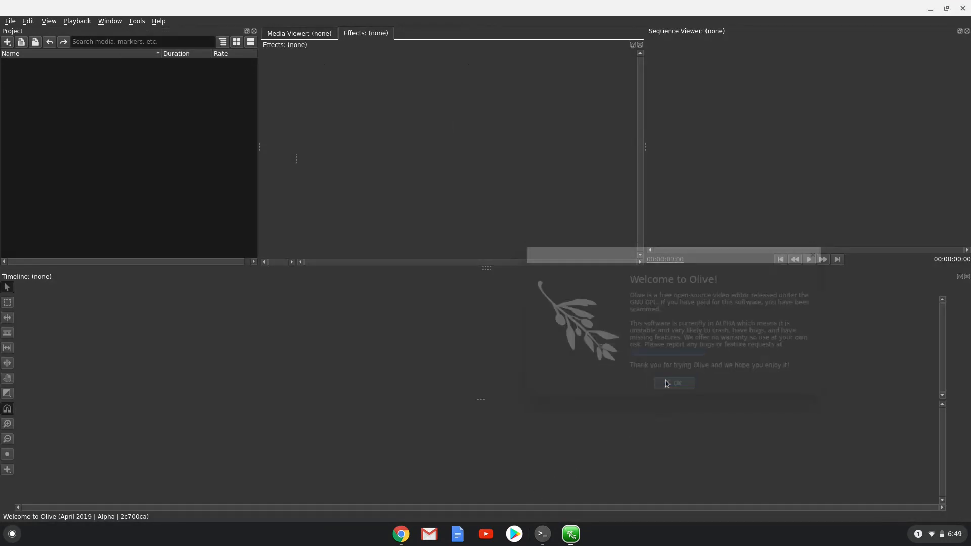
{"action": "left_click", "coordinate": [673, 383]}
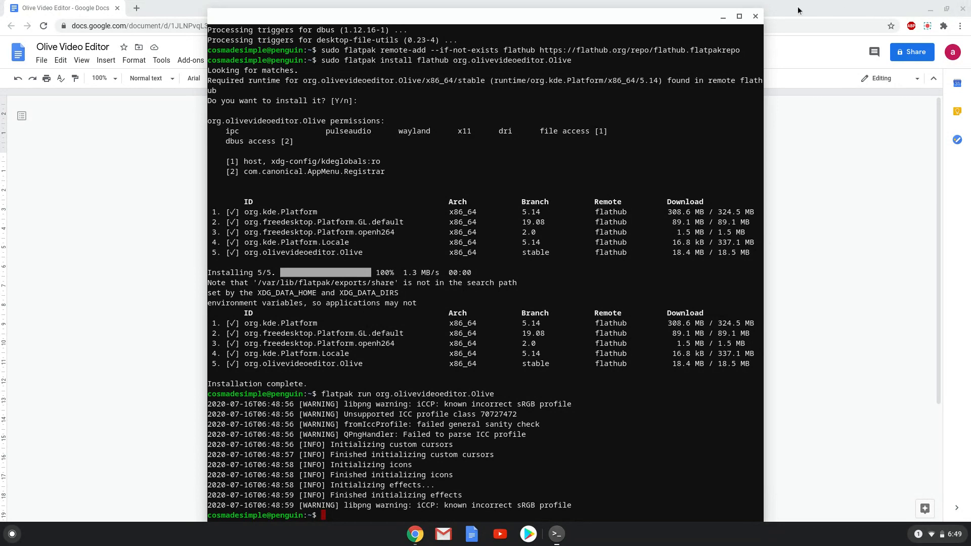
- Close Terminal and show the Linux apps folder in the Chrome OS launcher
{"action": "left_click", "coordinate": [754, 16]}
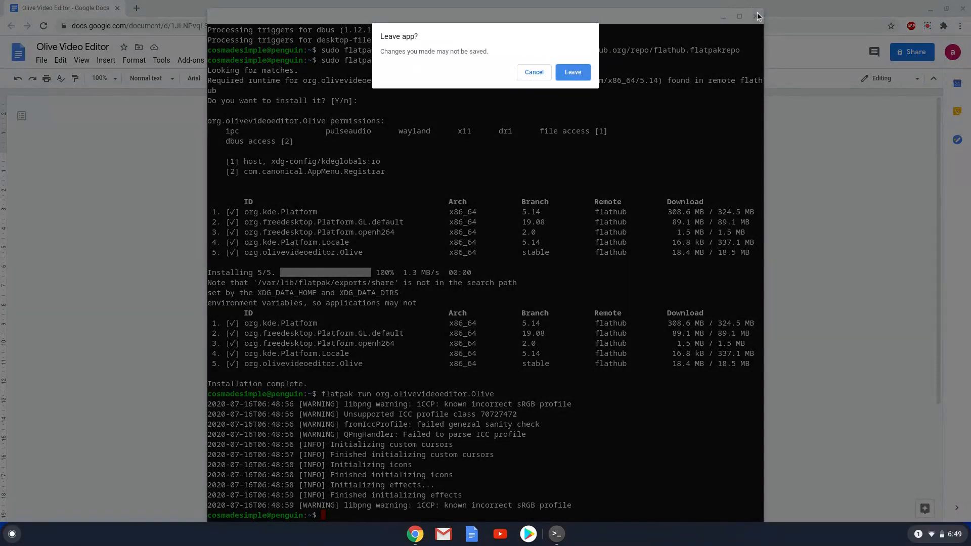
{"action": "left_click", "coordinate": [572, 72]}
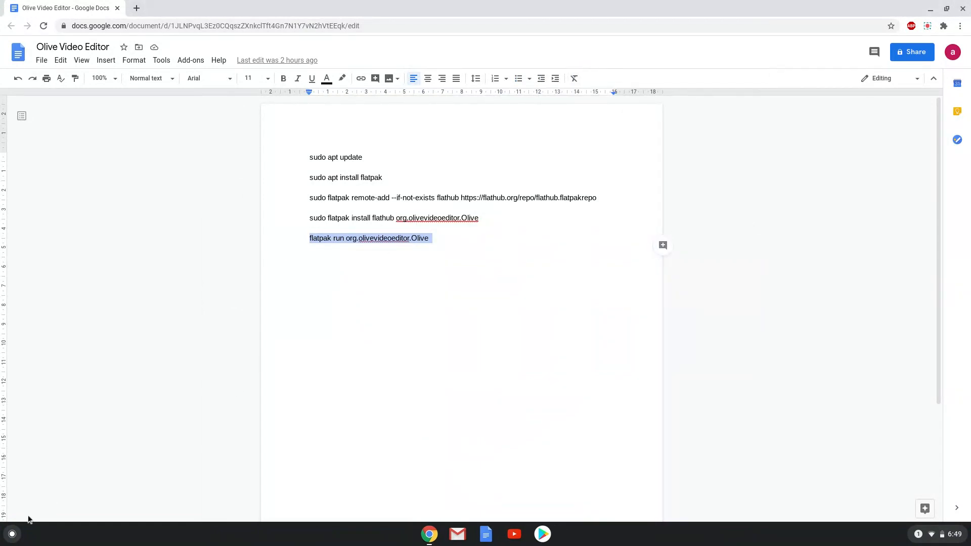
{"action": "left_click", "coordinate": [13, 534]}
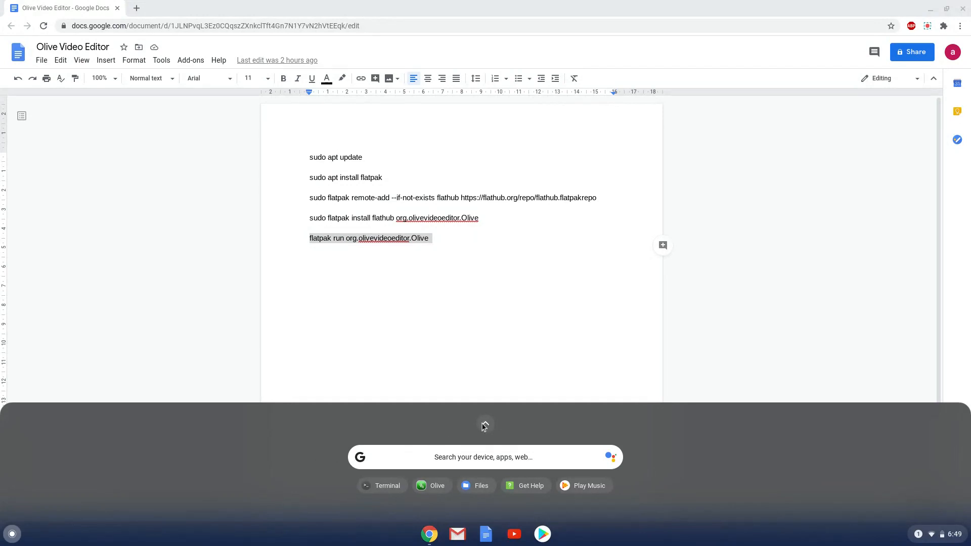
{"action": "left_click", "coordinate": [486, 425]}
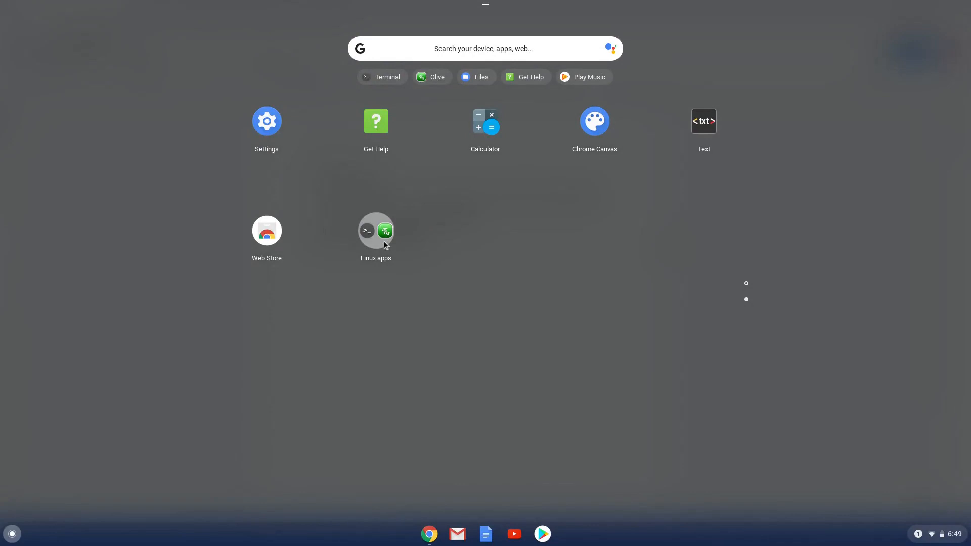
{"action": "left_click", "coordinate": [376, 230]}
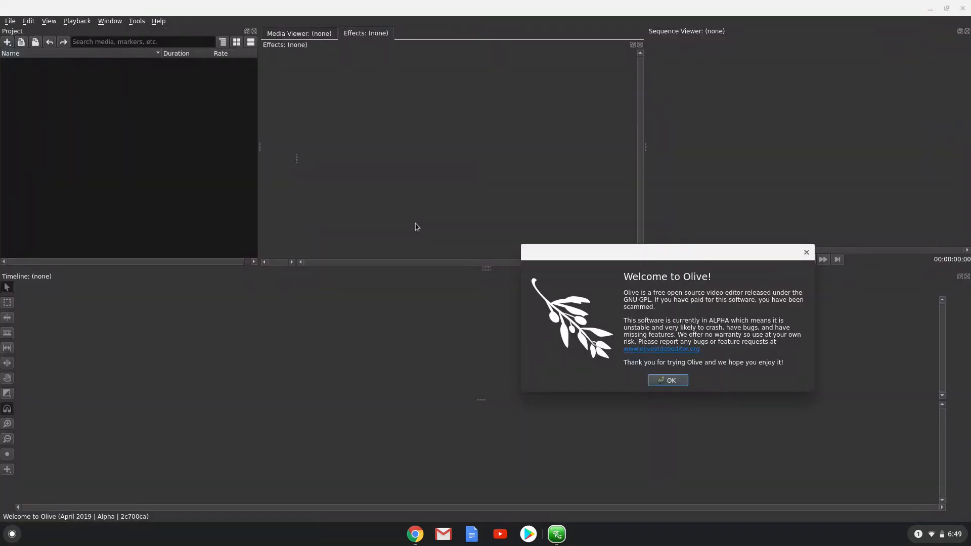
{"action": "mouse_move", "coordinate": [661, 379]}
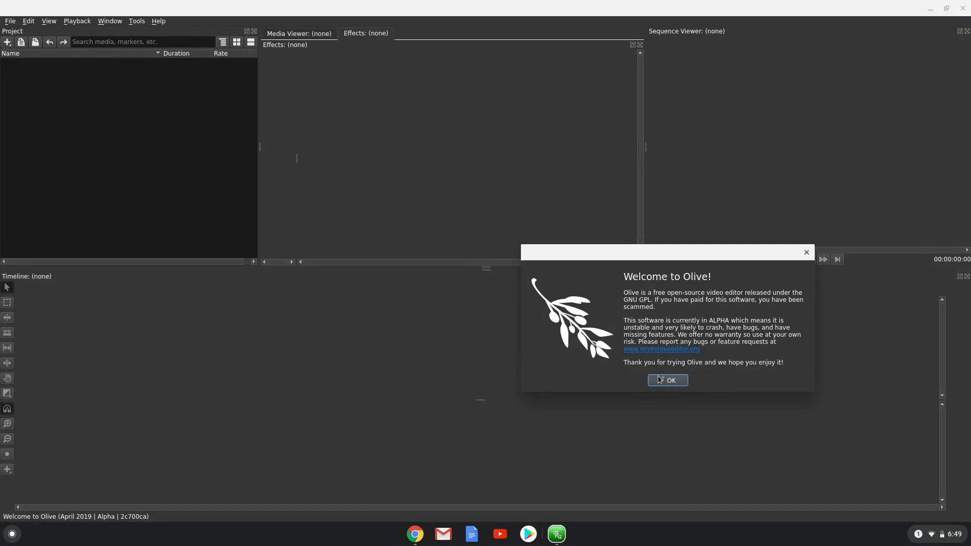
- Dismiss Olive's welcome message and show its About box with version April 2019 Alpha
{"action": "left_click", "coordinate": [667, 380]}
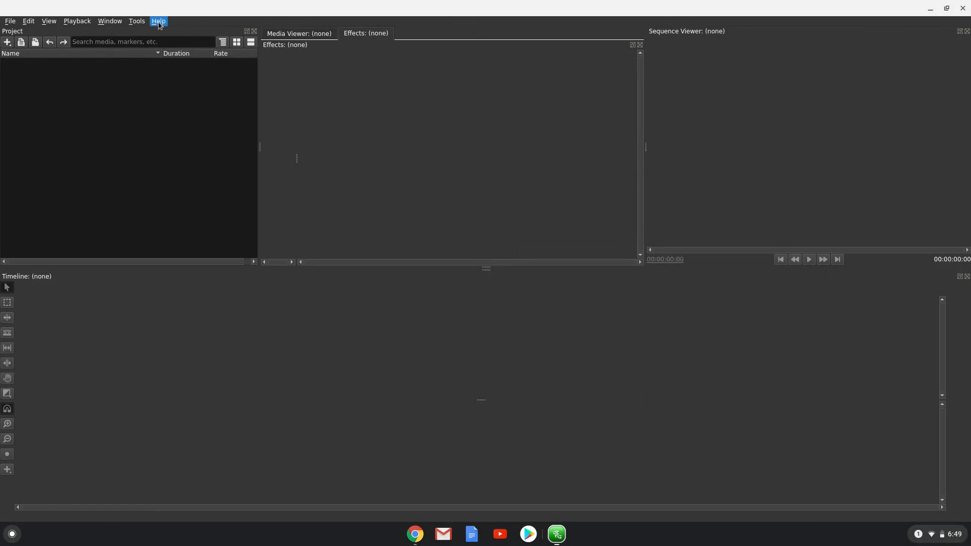
{"action": "mouse_move", "coordinate": [176, 59]}
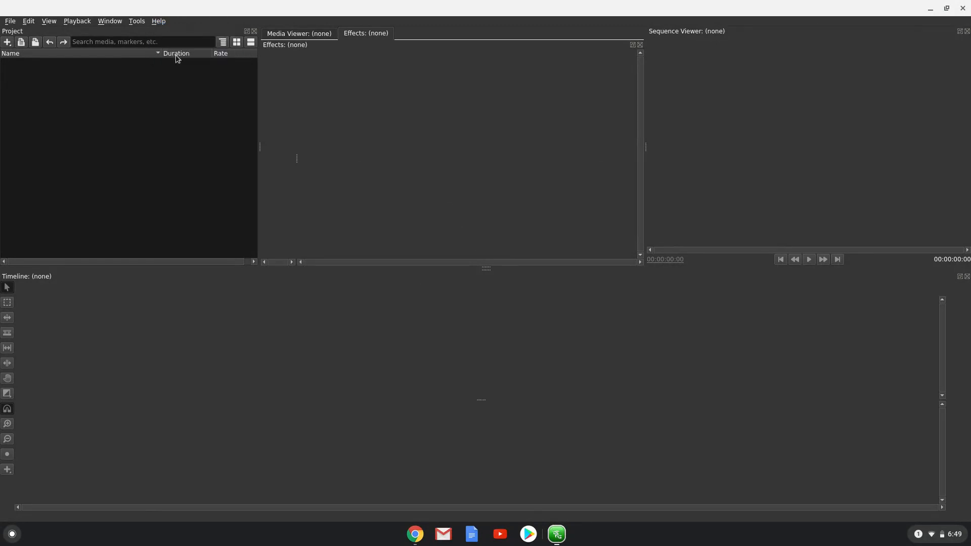
{"action": "left_click", "coordinate": [158, 20]}
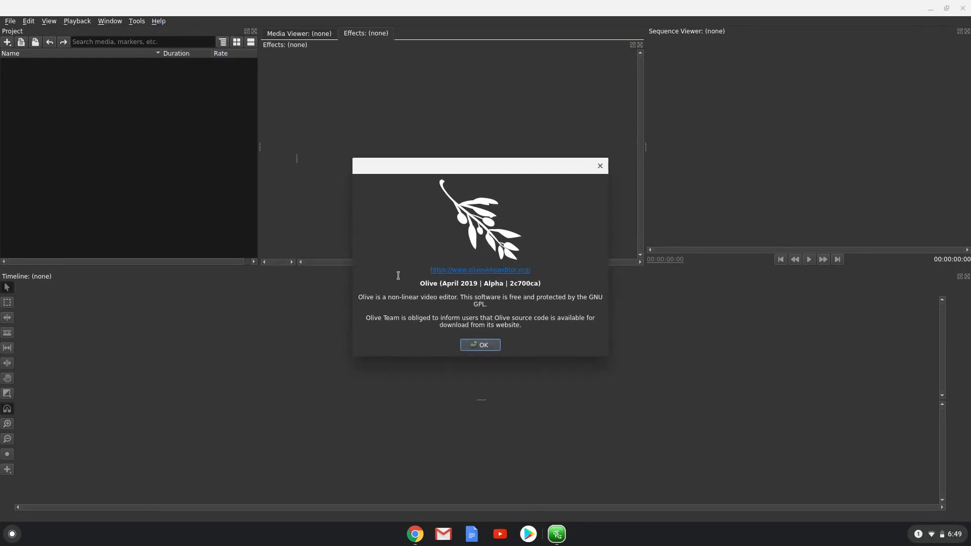